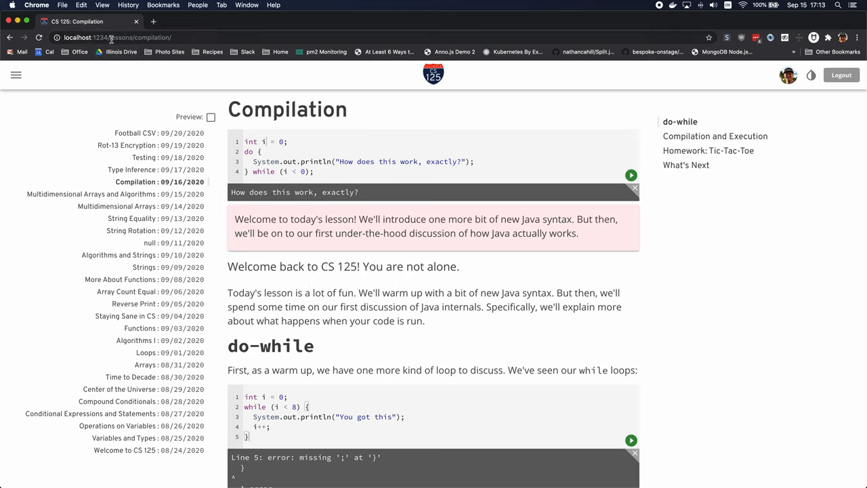
Scroll to line 71 of index.tsx and select the 'CS 125 will teach you…' description.
left_click(115, 37)
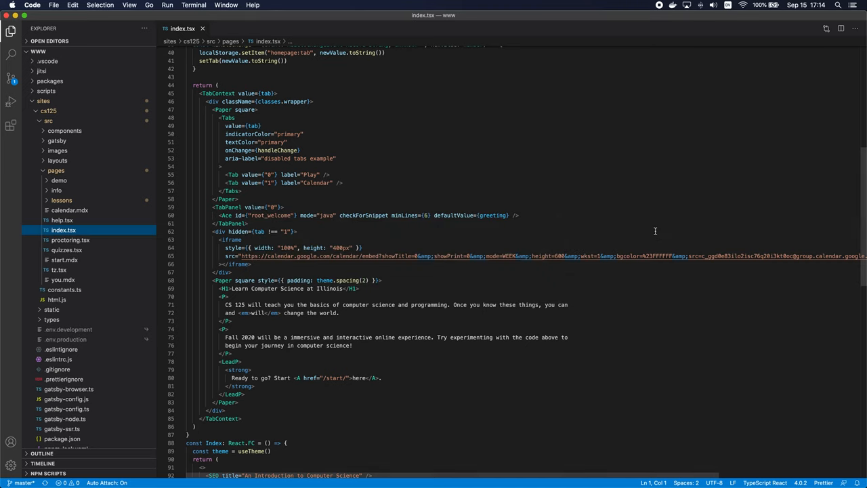
scroll("down", 3)
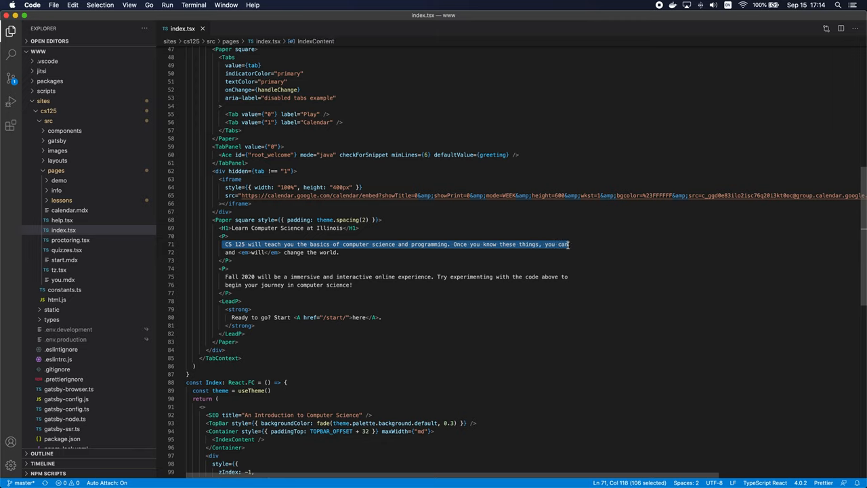
left_click(89, 21)
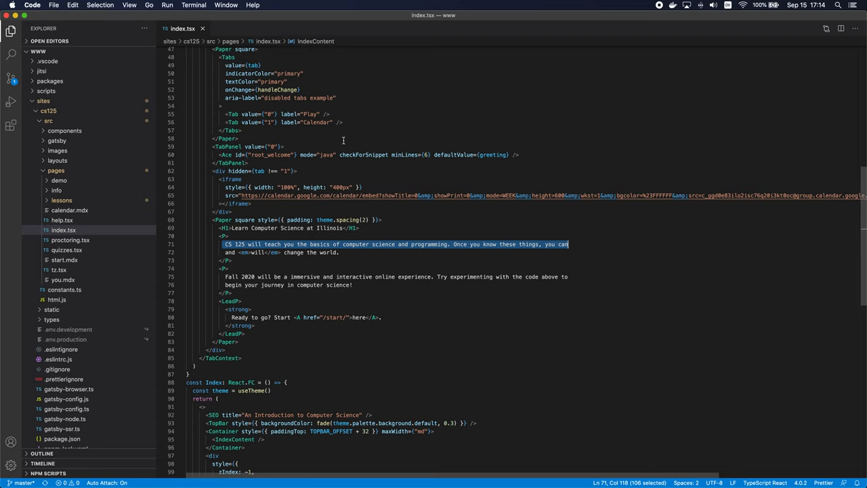
Edit the div hidden expression on line 62/63 so it no longer parses.
double_click(328, 252)
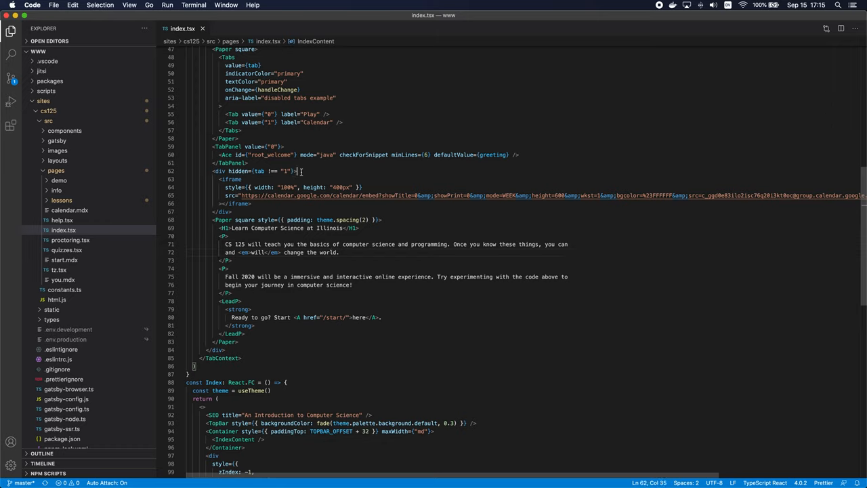
Save the broken index.tsx so Gatsby reports Failed to compile in Chrome.
key("Backspace")
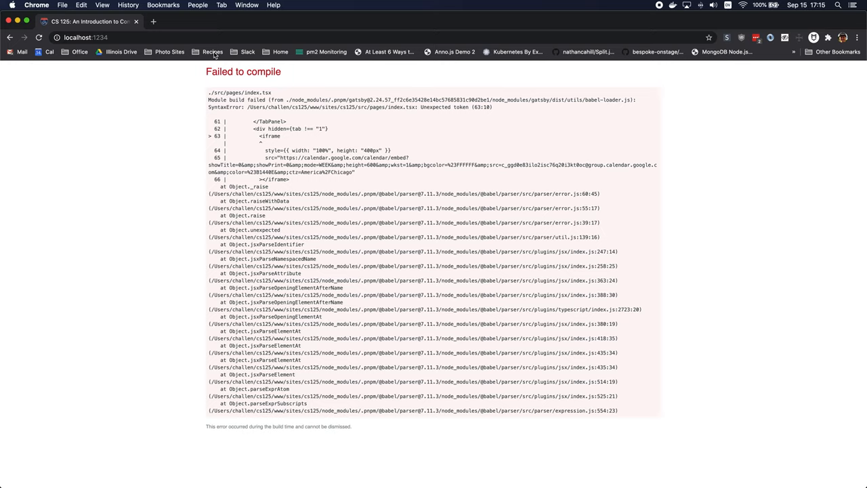
Review the compile error in Chrome and correct the div hidden line in index.tsx.
double_click(243, 70)
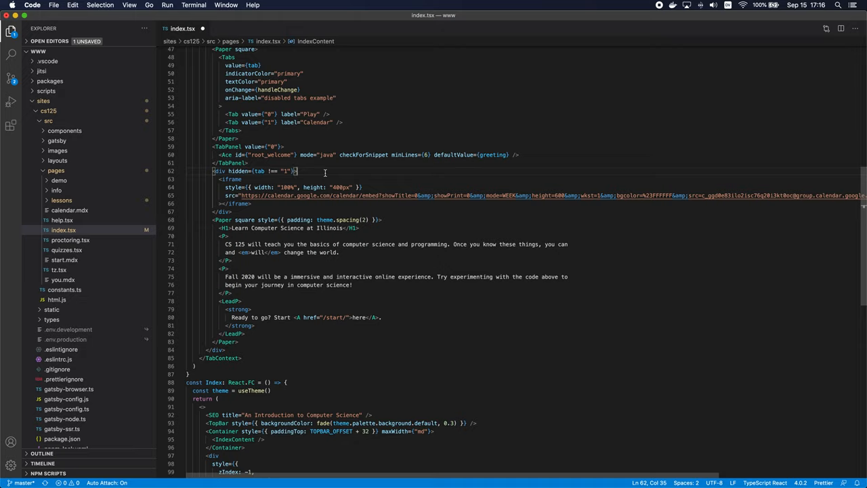
Save the repaired index.tsx, view cs125.cs.illinois.edu in Chrome, and return to the code.
key("cmd+tab")
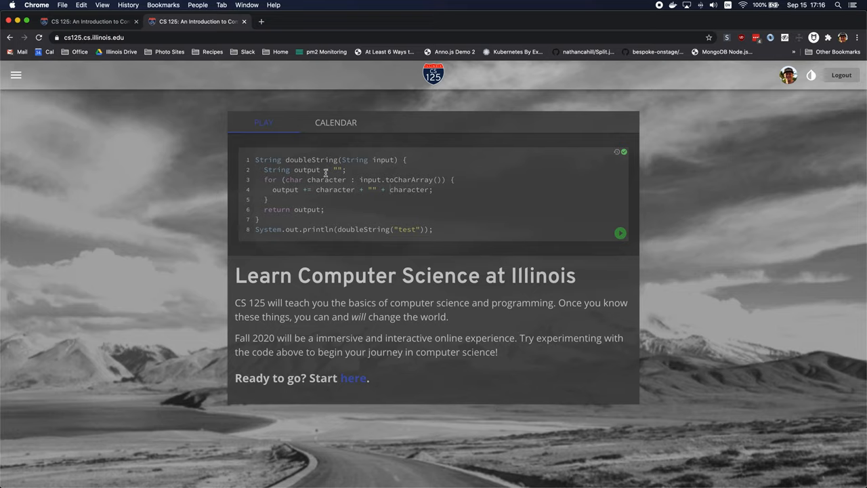
key("cmd+tab")
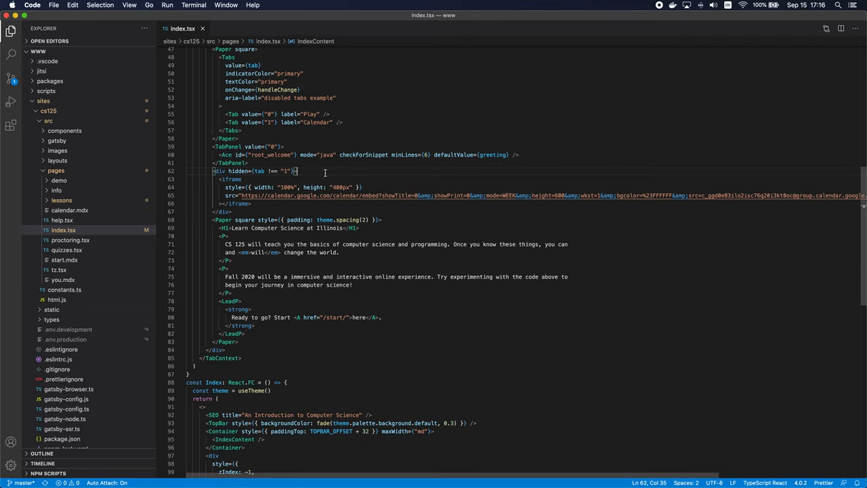